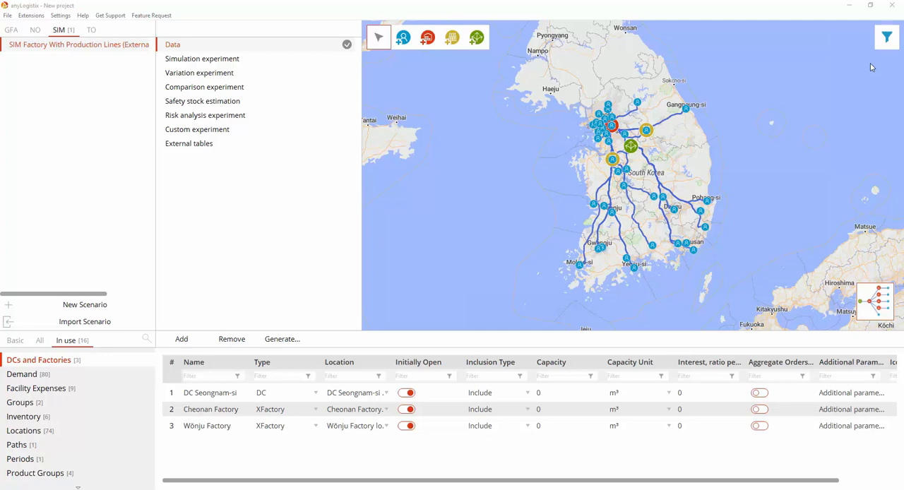
# - In the map filter panel, hide customer locations, then show them again
pyautogui.click(888, 37)
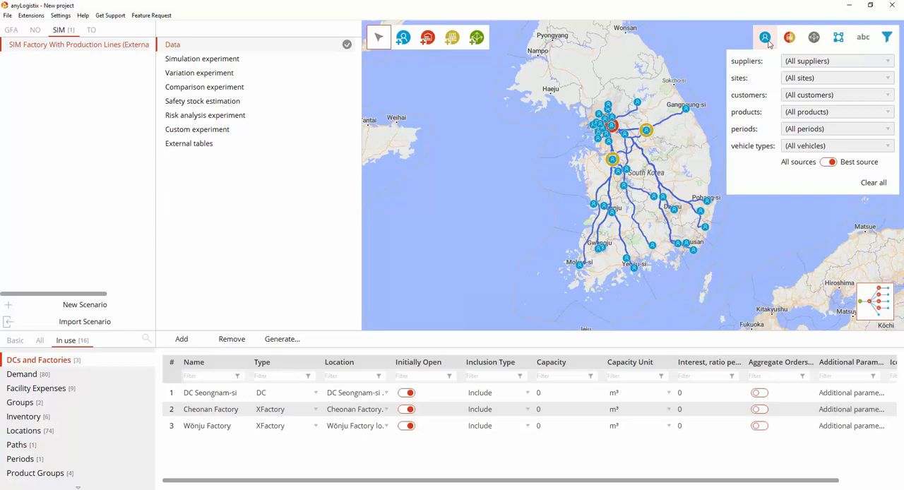
pyautogui.click(863, 37)
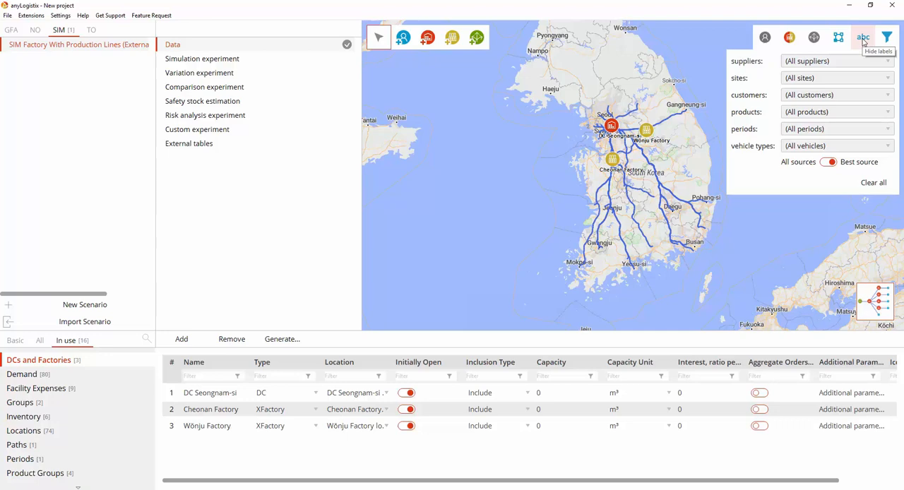
pyautogui.moveTo(863, 36)
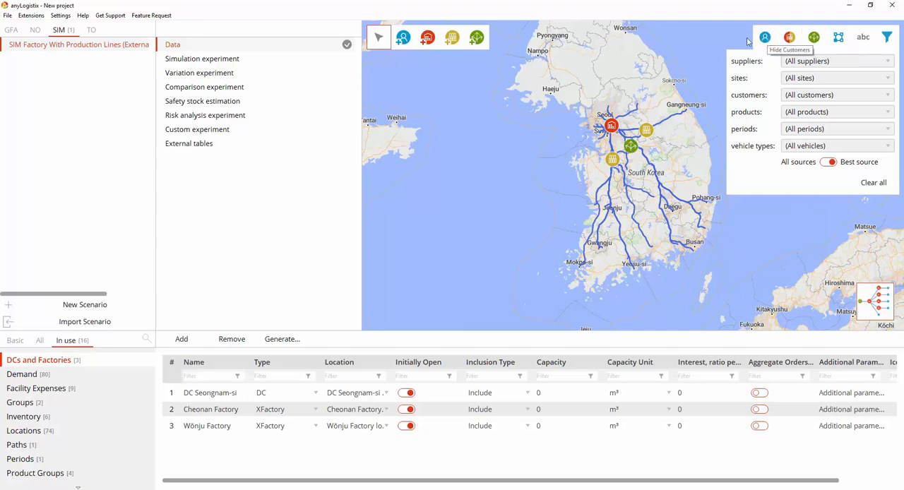
pyautogui.click(888, 37)
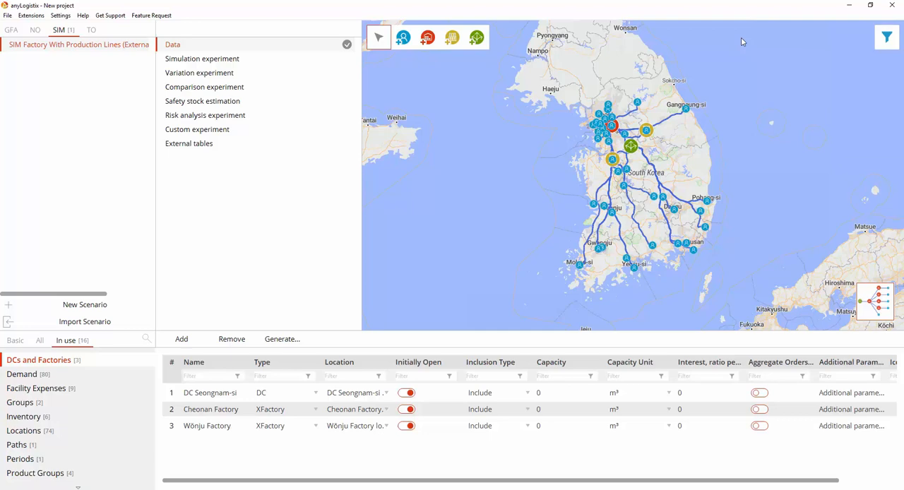
pyautogui.moveTo(609, 156)
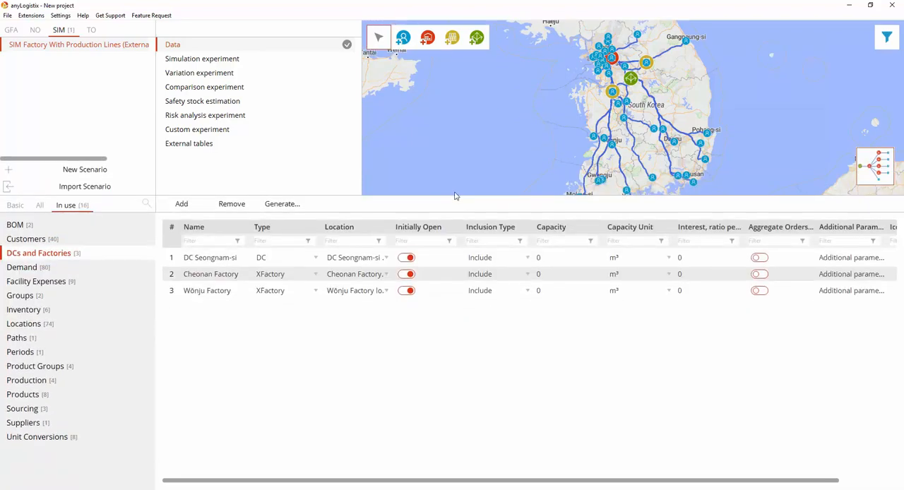
# - Browse the Suppliers, Customers, Locations, Groups, Products, Product Groups, Demand and Inventory tables
pyautogui.click(24, 423)
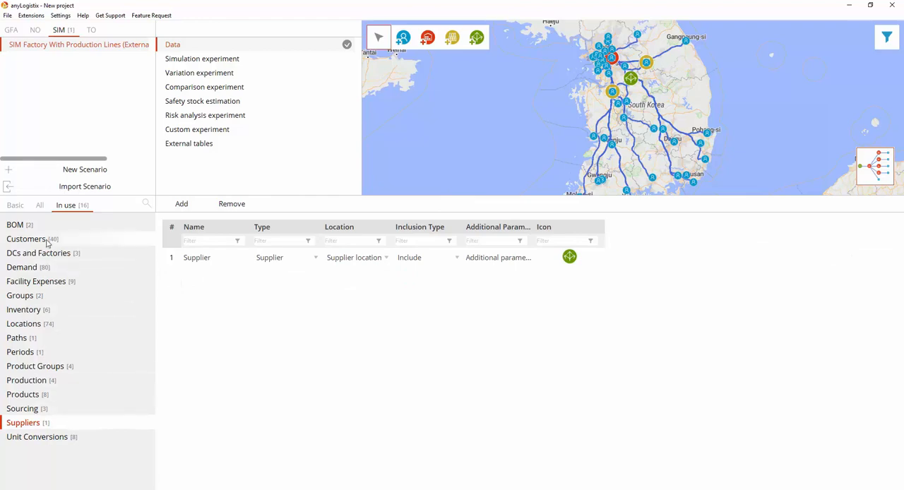
pyautogui.click(27, 239)
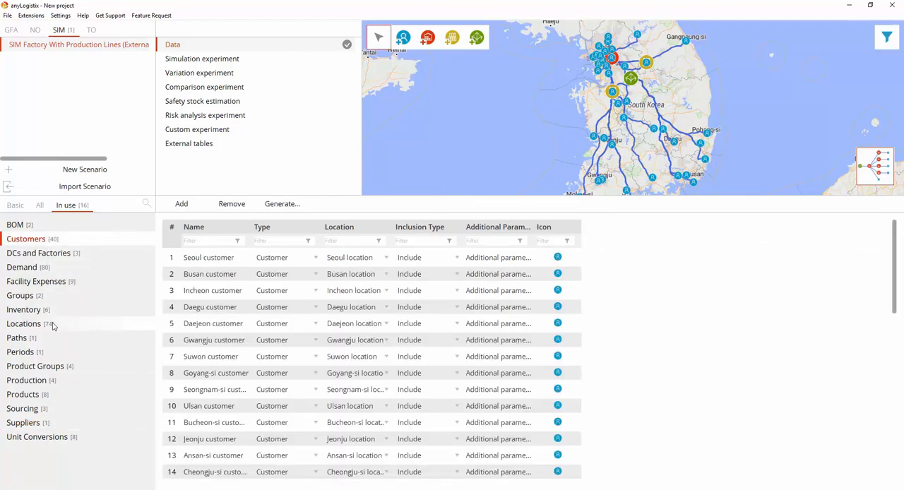
pyautogui.click(25, 323)
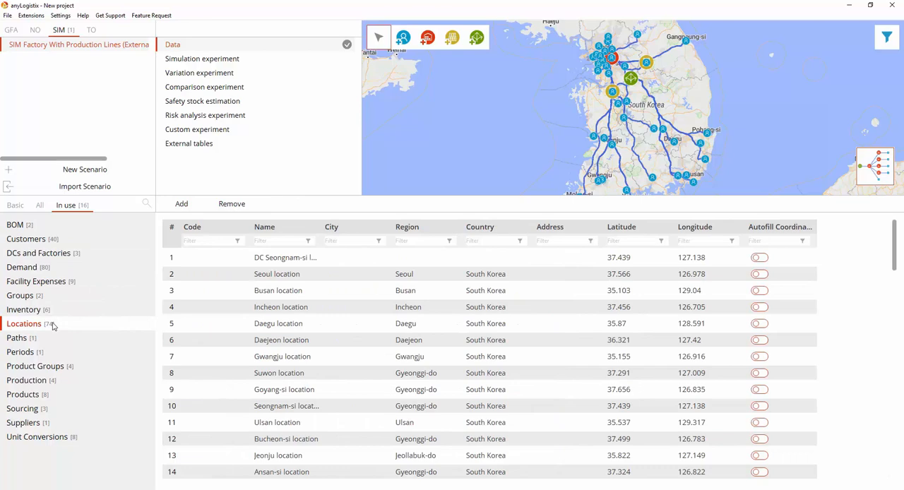
pyautogui.click(20, 295)
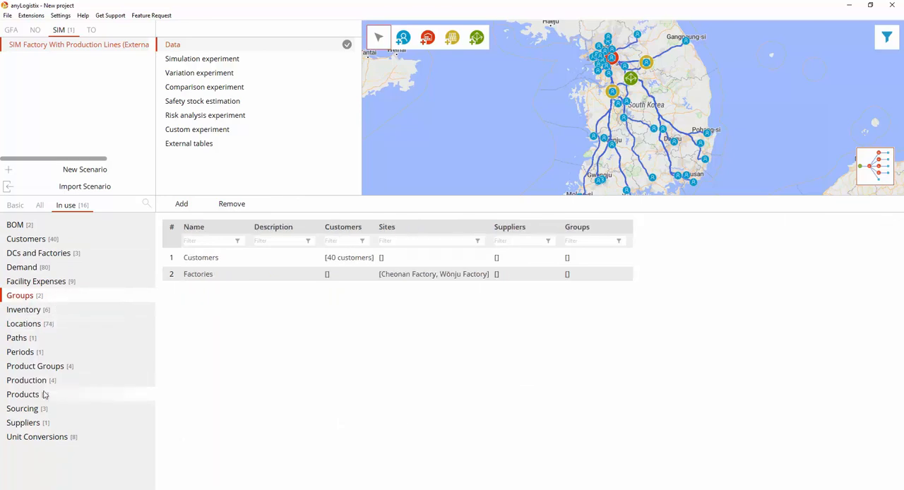
pyautogui.click(22, 394)
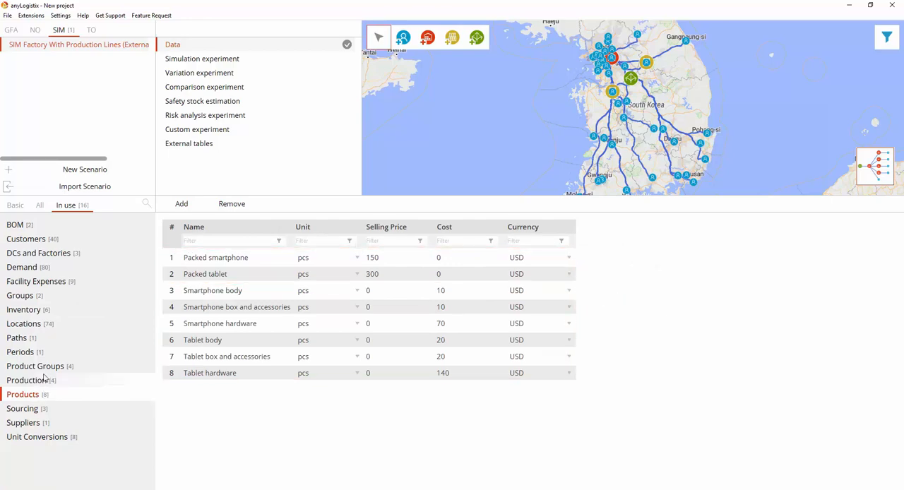
pyautogui.click(34, 366)
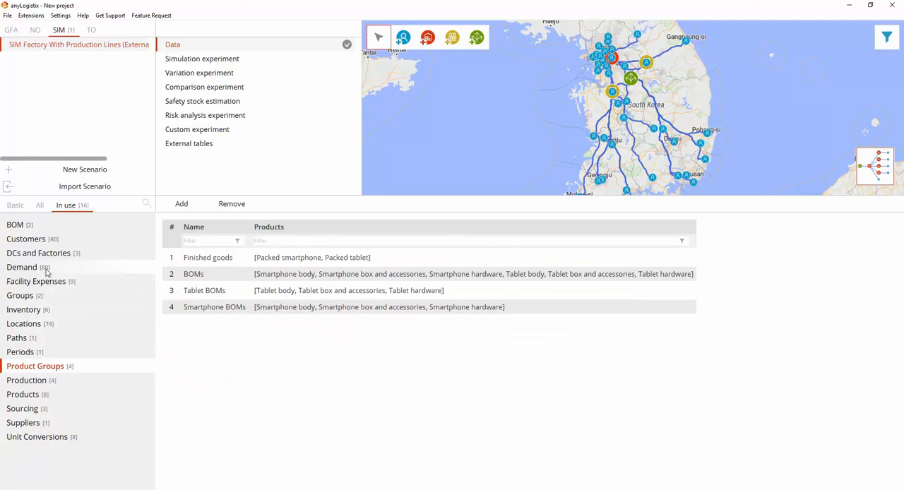
pyautogui.click(22, 267)
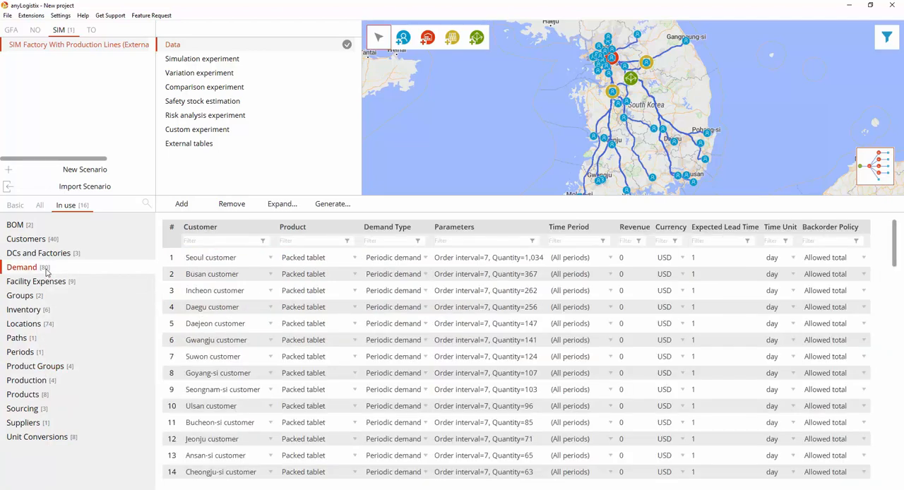
pyautogui.click(24, 309)
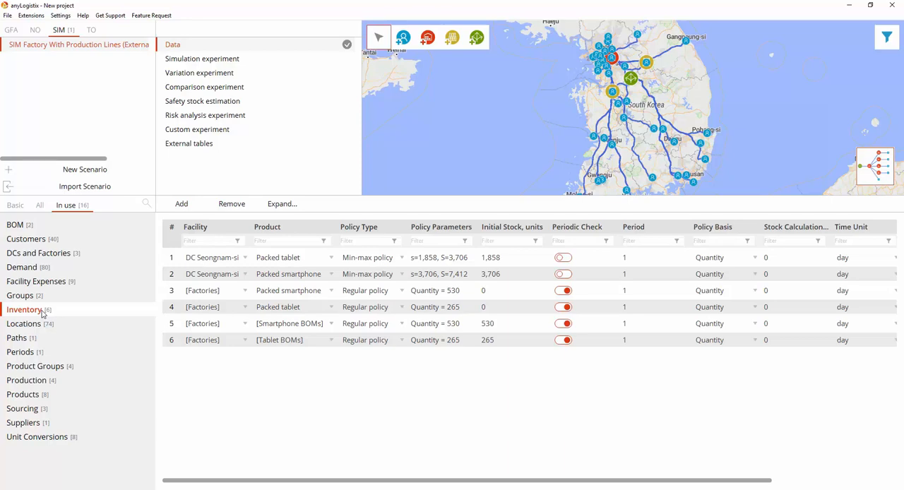
# - Review the Sourcing, Production, BOM, Paths and Facility Expenses tables, then view External tables
pyautogui.click(22, 409)
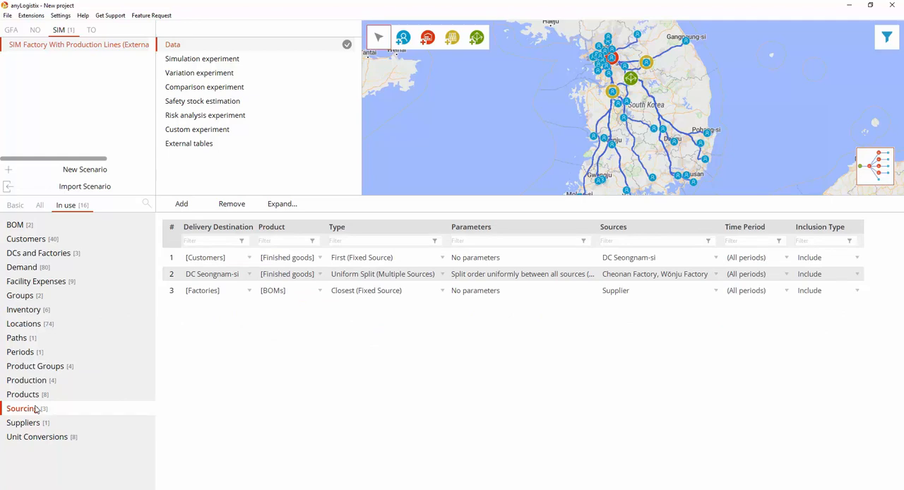
pyautogui.click(26, 380)
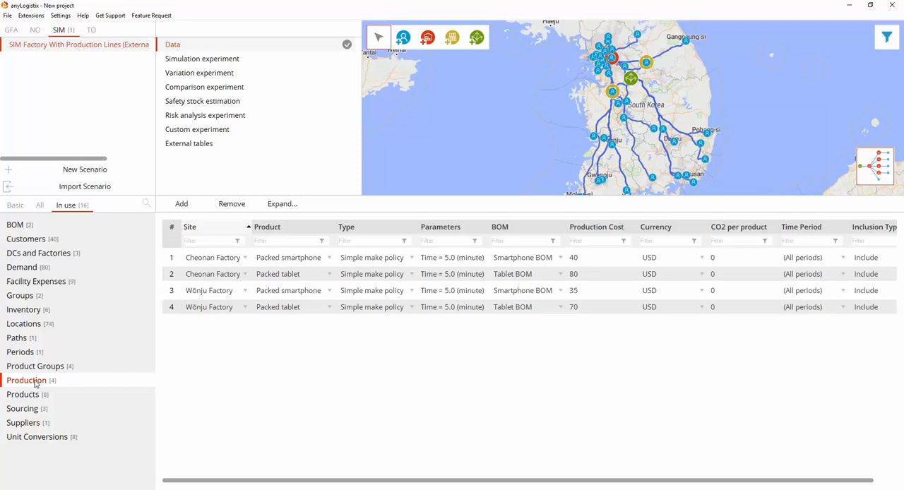
pyautogui.click(15, 224)
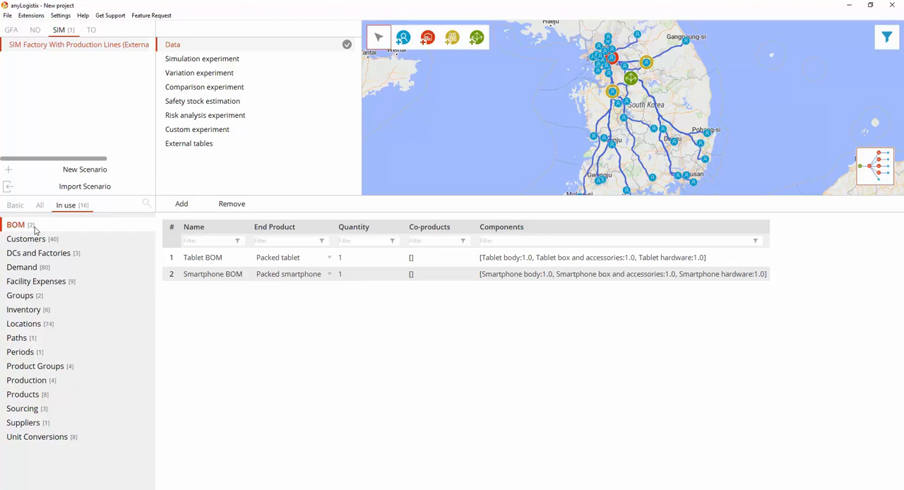
pyautogui.click(16, 337)
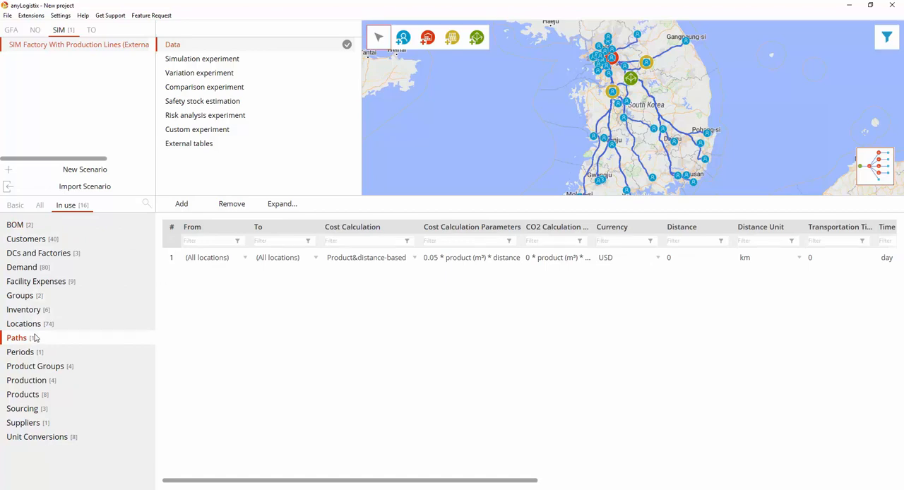
pyautogui.click(35, 281)
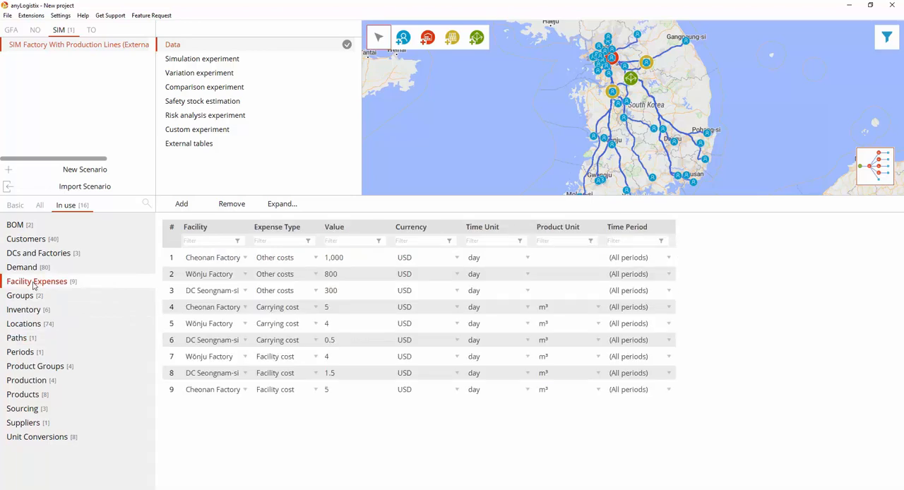
pyautogui.click(189, 144)
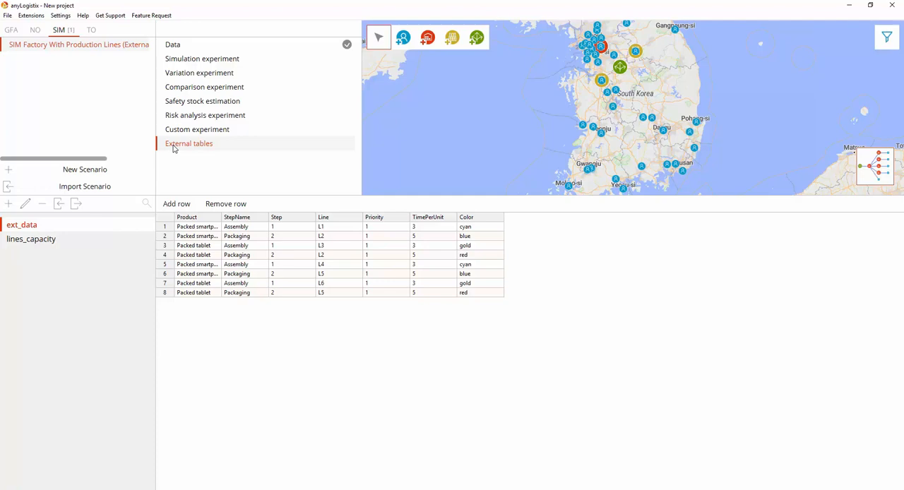
# - Inspect the lines_capacity external table, then bring up the Simulation experiment settings
pyautogui.click(32, 239)
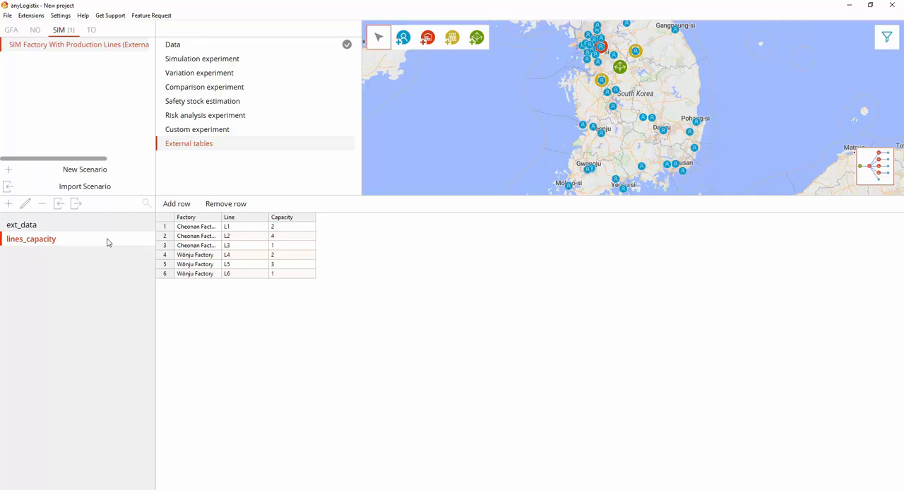
pyautogui.click(202, 58)
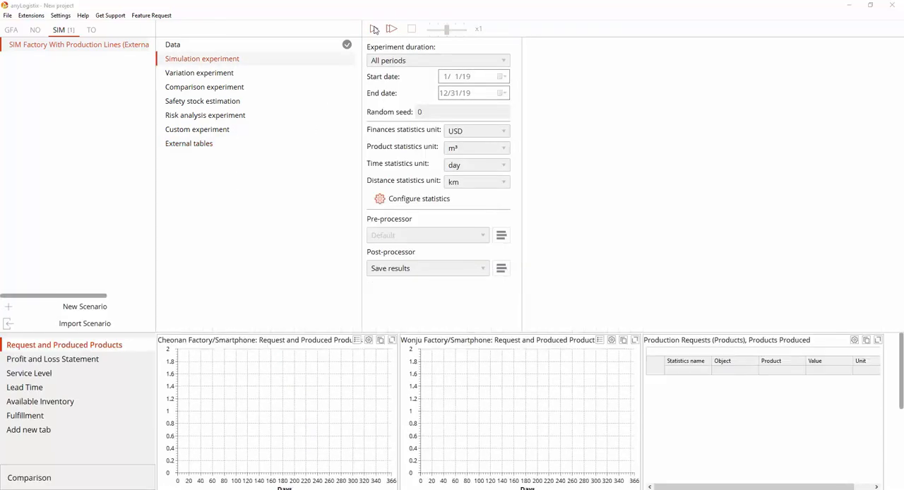
# - Start the simulation, go back to the map and set the speed slider to maximum
pyautogui.click(392, 29)
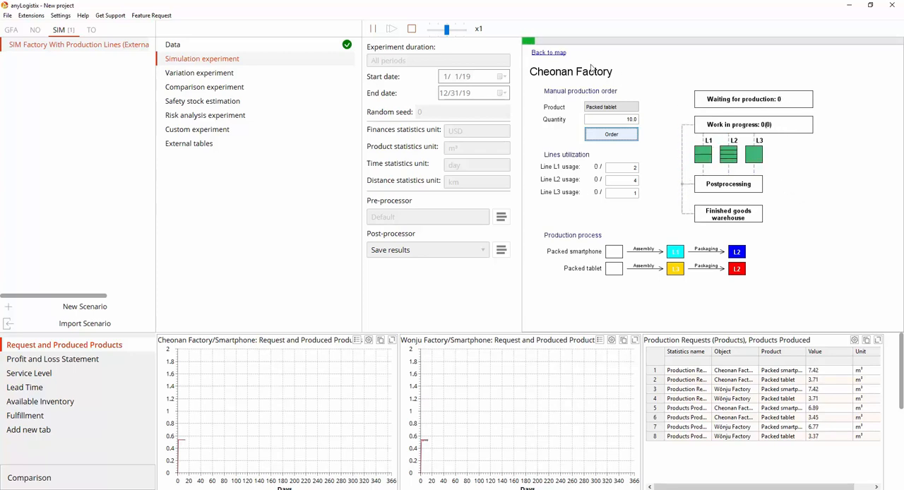
pyautogui.click(549, 52)
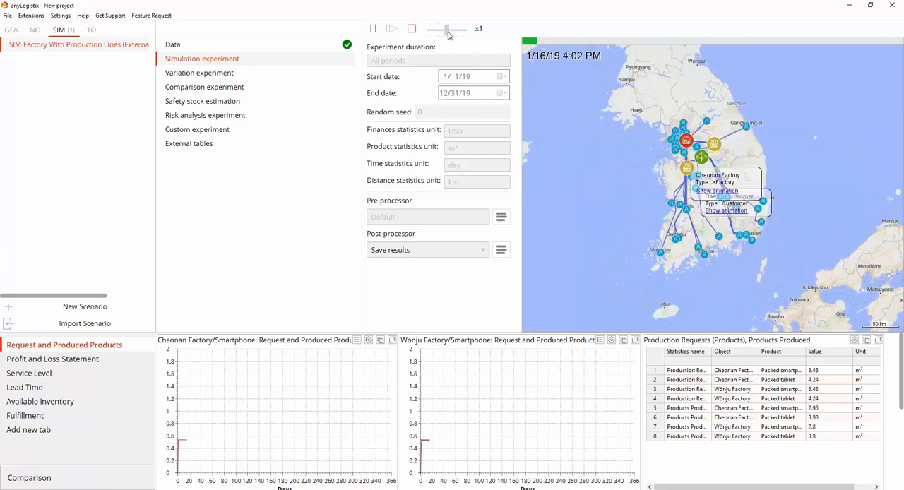
pyautogui.moveTo(447, 28); pyautogui.dragTo(463, 28)
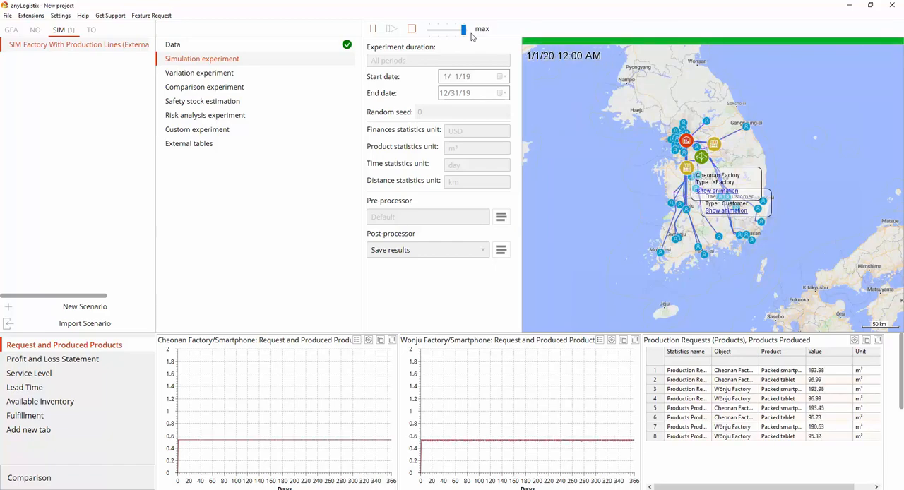
# - View the finished run's statistics, then go back to the Data tables
pyautogui.click(373, 28)
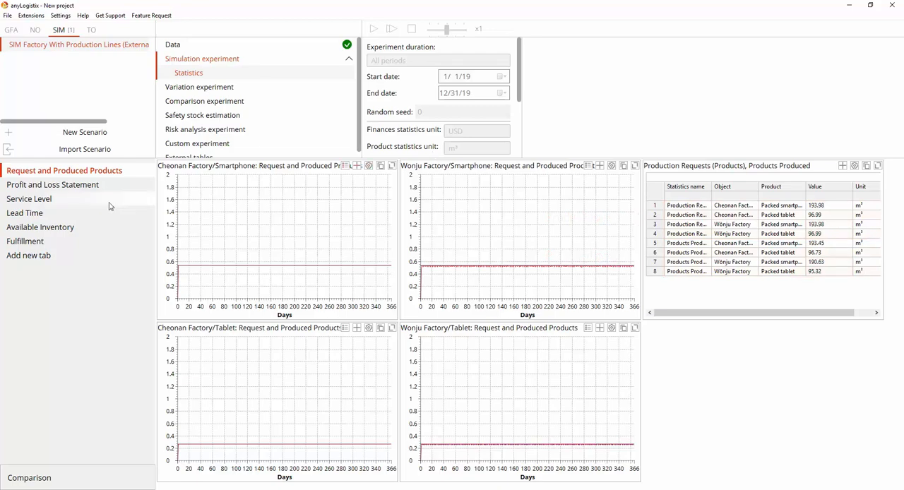
pyautogui.click(29, 199)
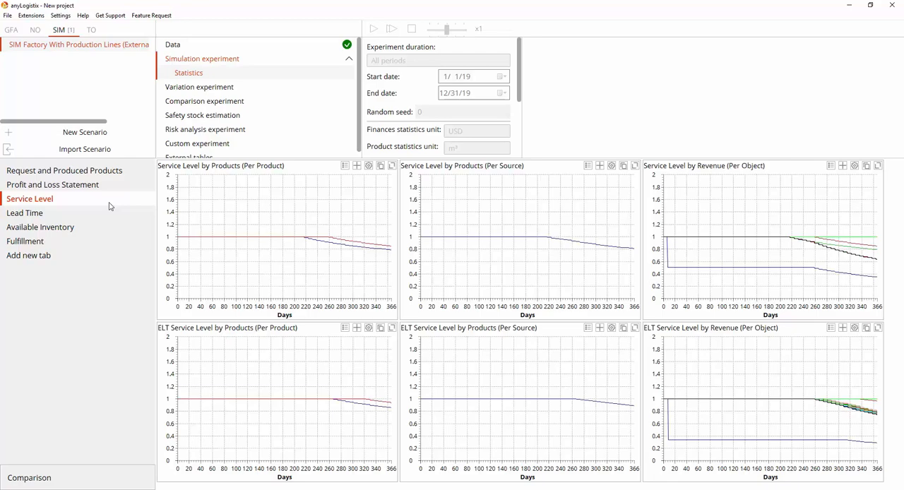
pyautogui.moveTo(131, 193)
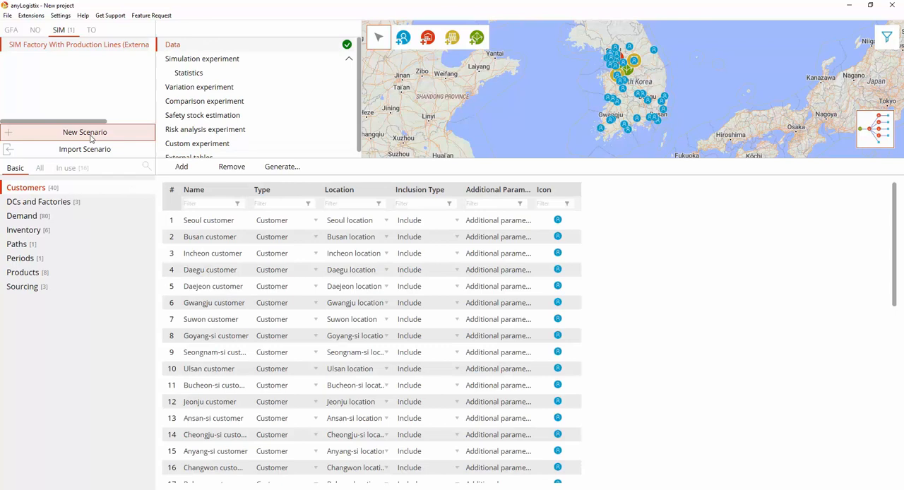
# - Set Wonju's packed tablet production cost to 80 and add a 50,000 initial-cost facility expense
pyautogui.click(65, 167)
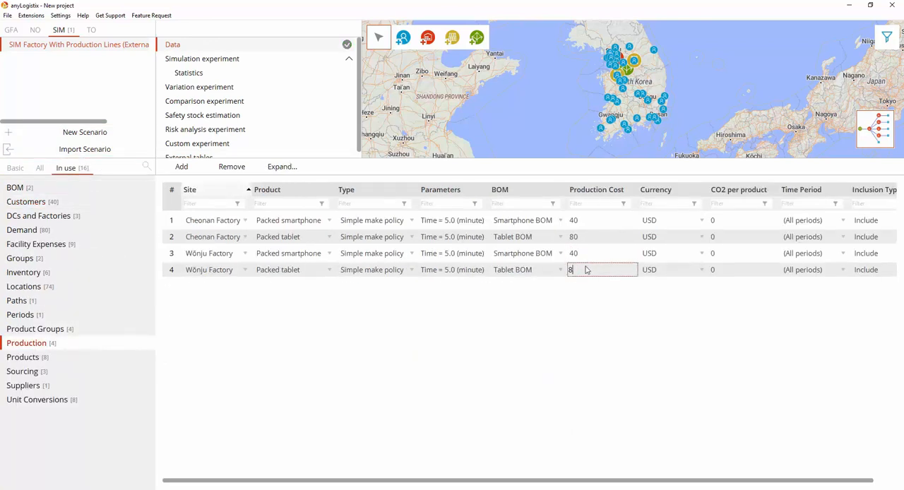
pyautogui.write('0')
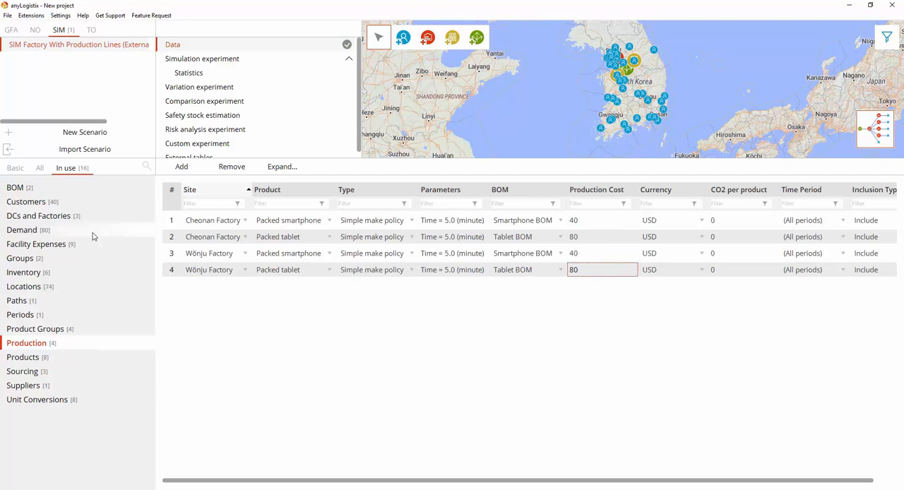
pyautogui.click(37, 244)
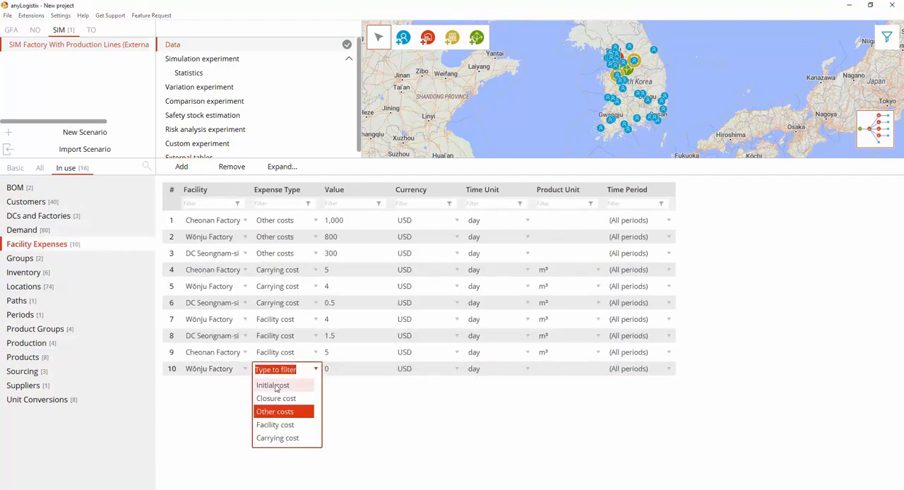
pyautogui.click(272, 385)
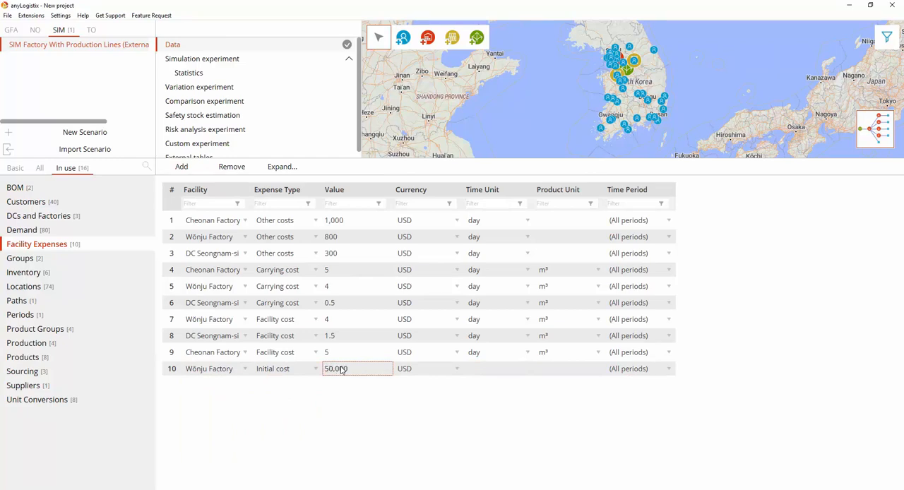
pyautogui.click(39, 216)
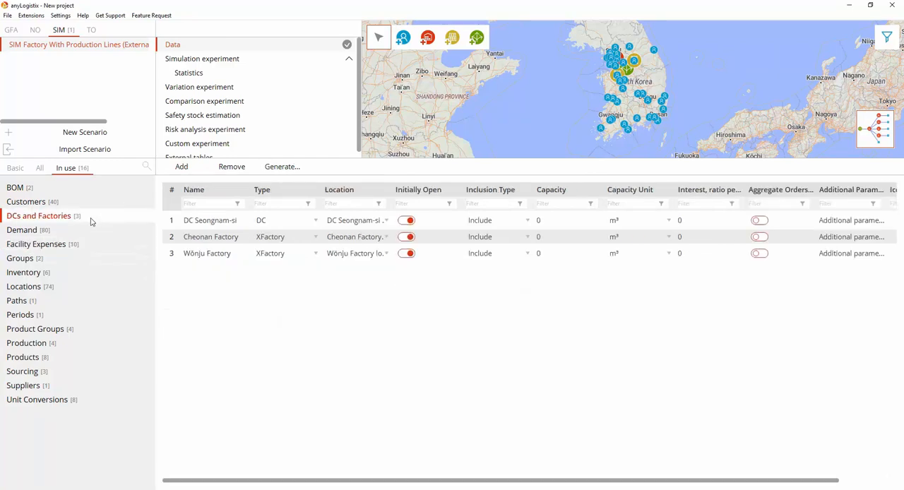
# - Untick Initially Open for Wonju Factory and add a site state change opening it
pyautogui.click(406, 253)
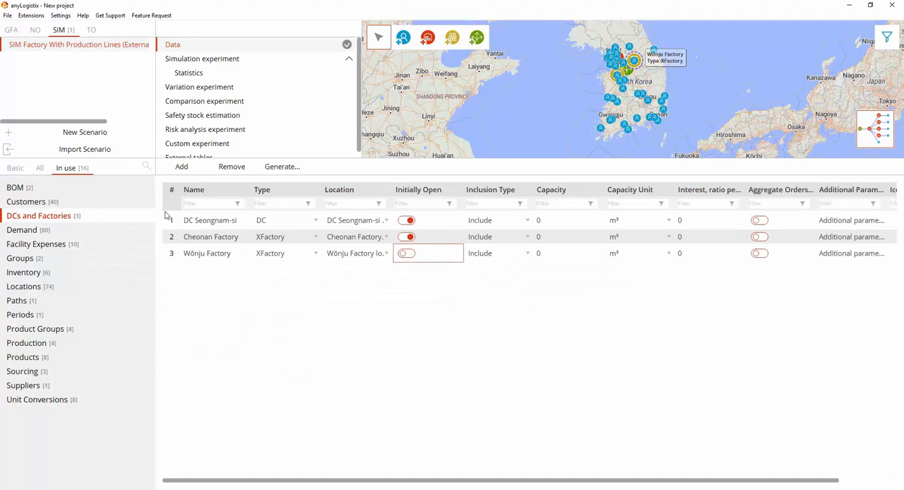
pyautogui.click(41, 399)
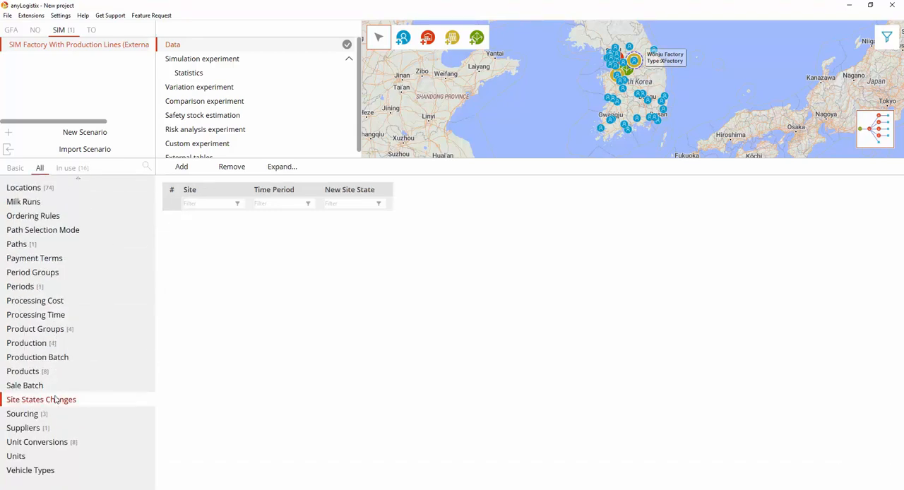
pyautogui.click(181, 166)
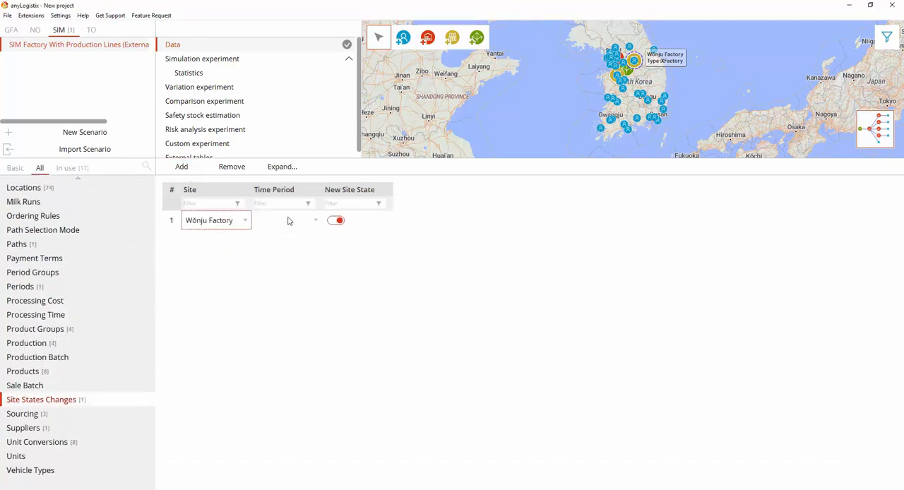
pyautogui.click(203, 59)
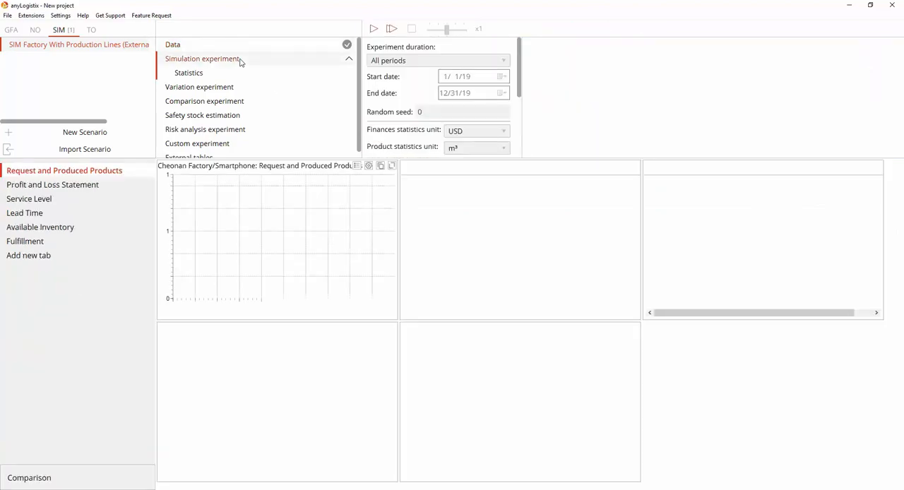
# - Tick Initial Site Cost in the Profit and Loss statistics and rerun the simulation
pyautogui.click(52, 185)
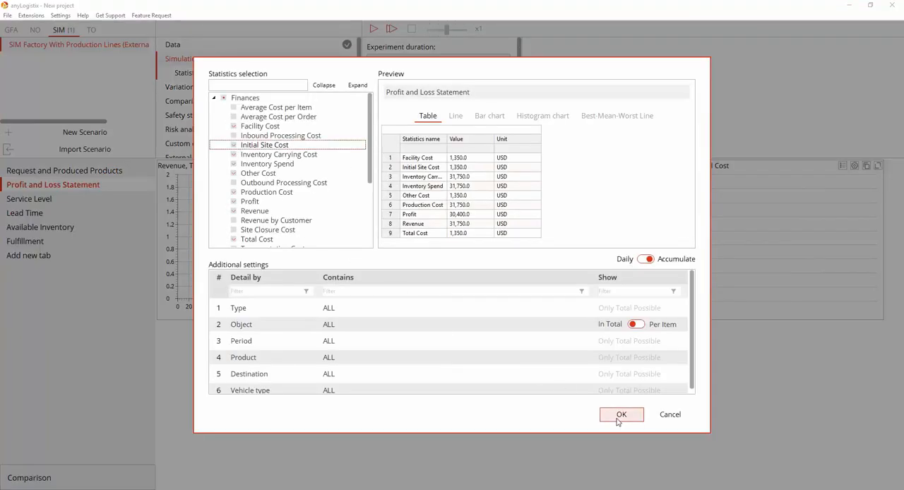
pyautogui.click(621, 414)
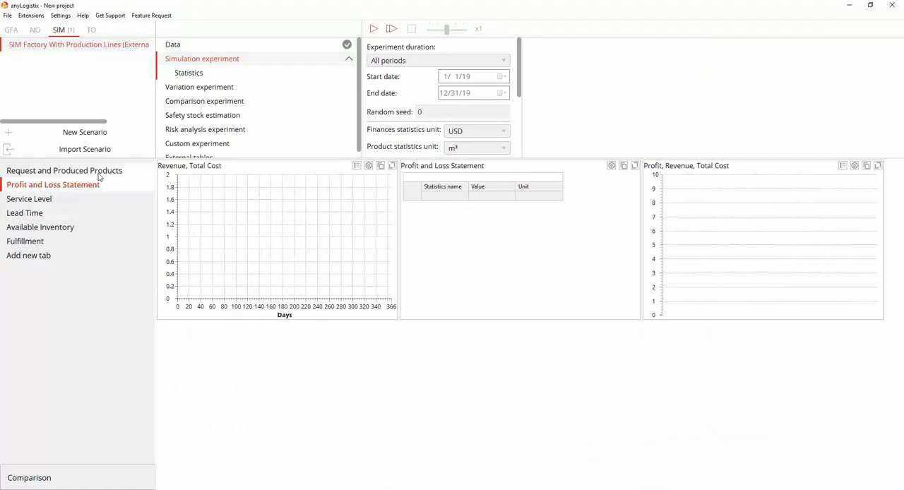
pyautogui.click(392, 28)
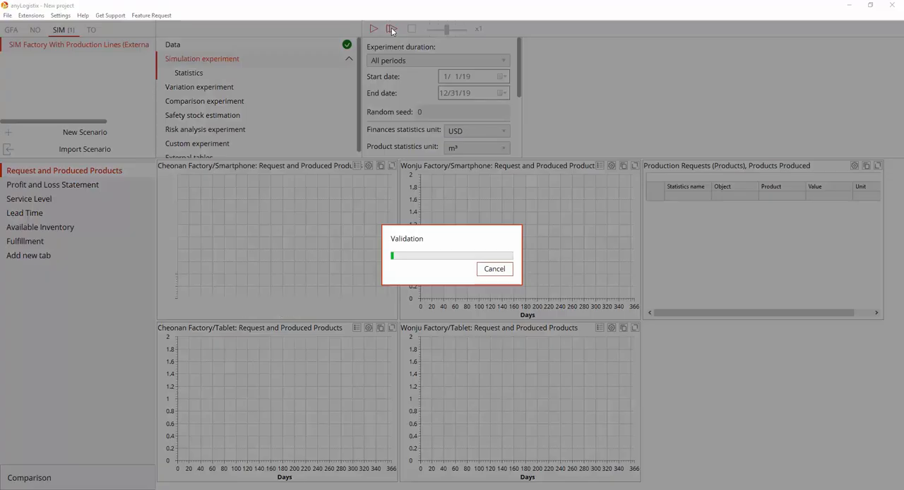
# - Let the modified scenario simulate to completion, producing Statistics 2
pyautogui.click(373, 29)
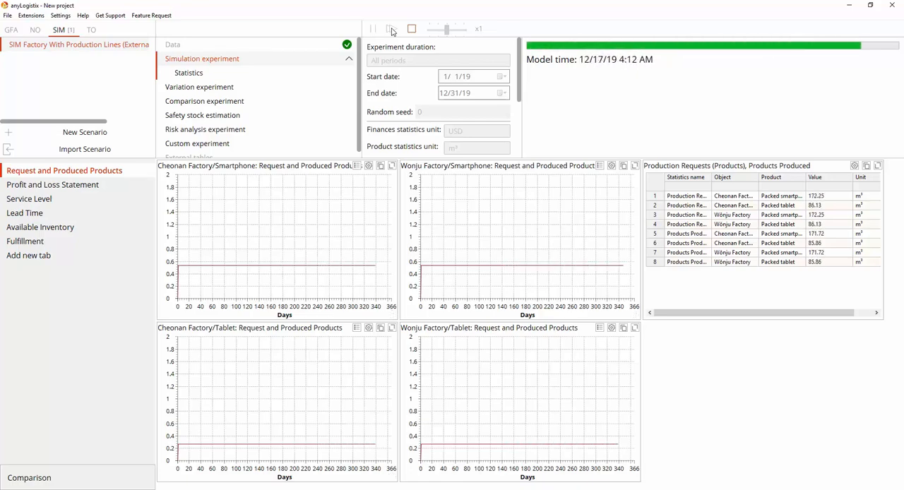
pyautogui.click(411, 29)
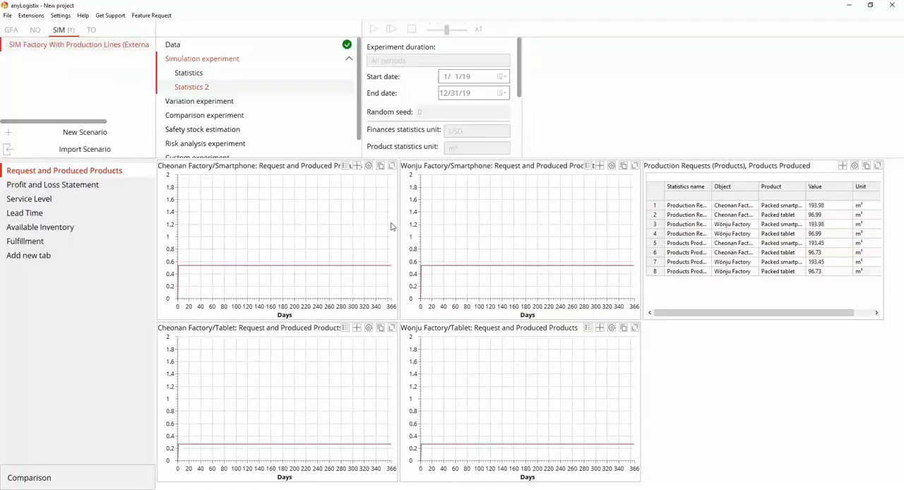
# - Add the original run's Request and Produced Products, Profit and Loss, and Service Level charts to Comparison
pyautogui.click(189, 73)
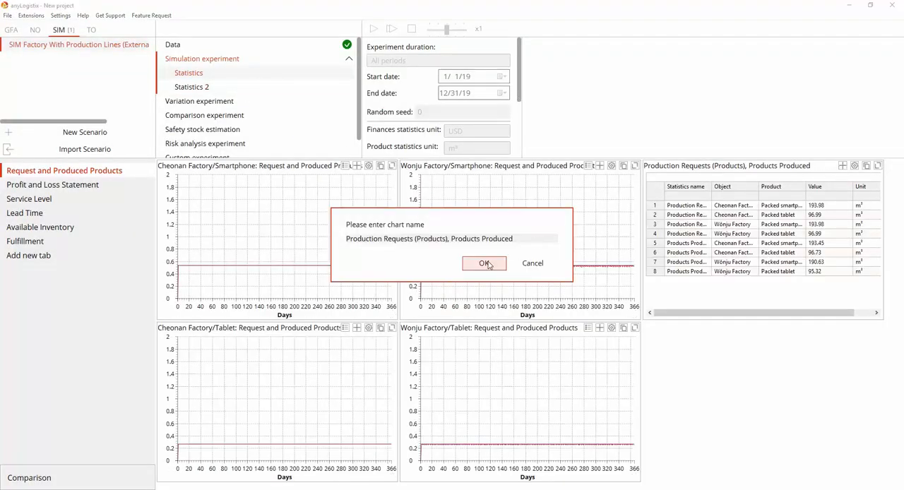
pyautogui.click(484, 263)
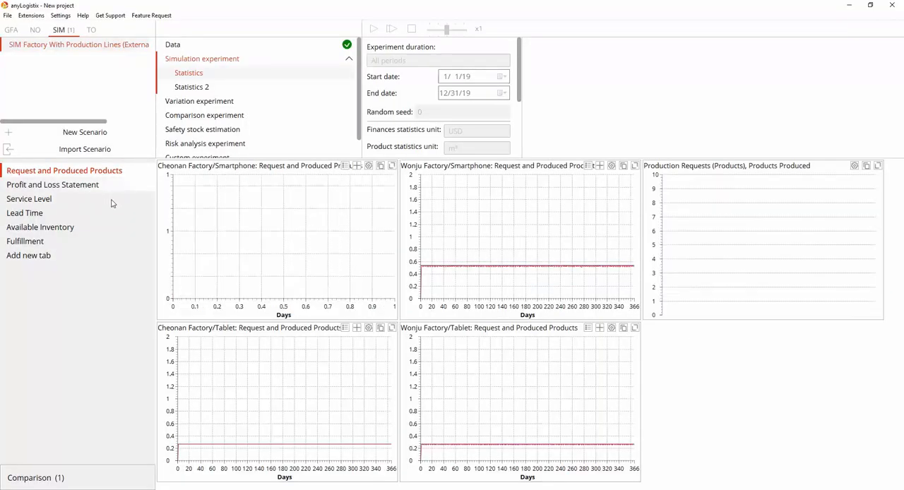
pyautogui.click(53, 184)
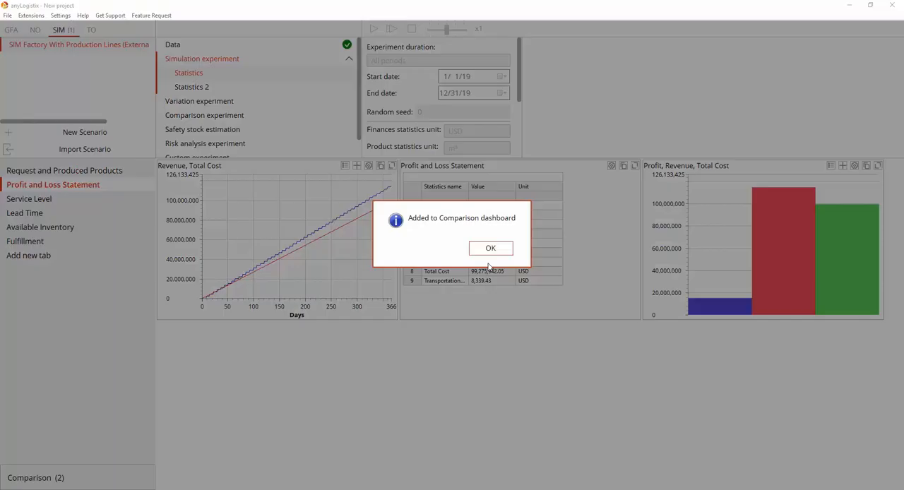
pyautogui.click(490, 248)
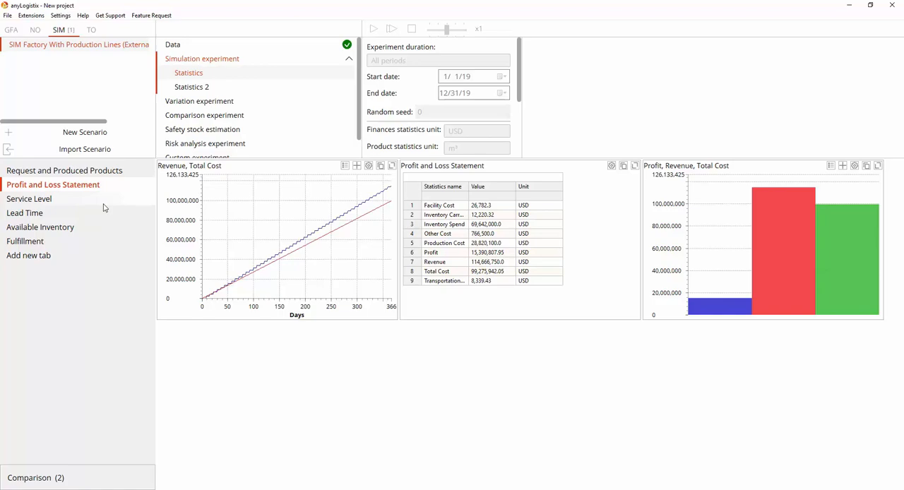
pyautogui.click(29, 198)
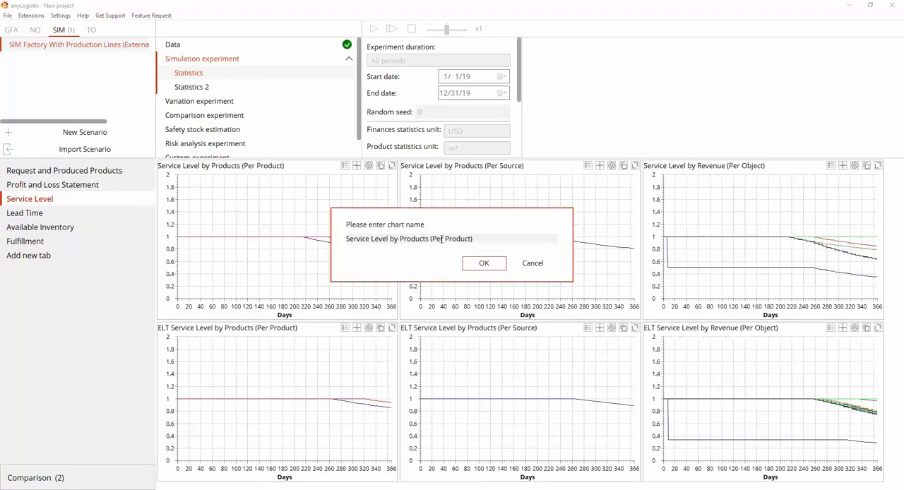
pyautogui.click(484, 263)
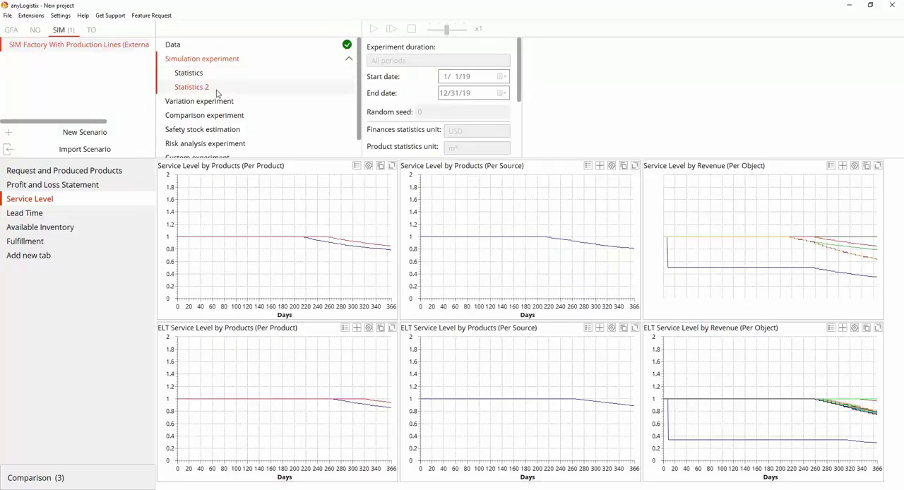
pyautogui.click(63, 170)
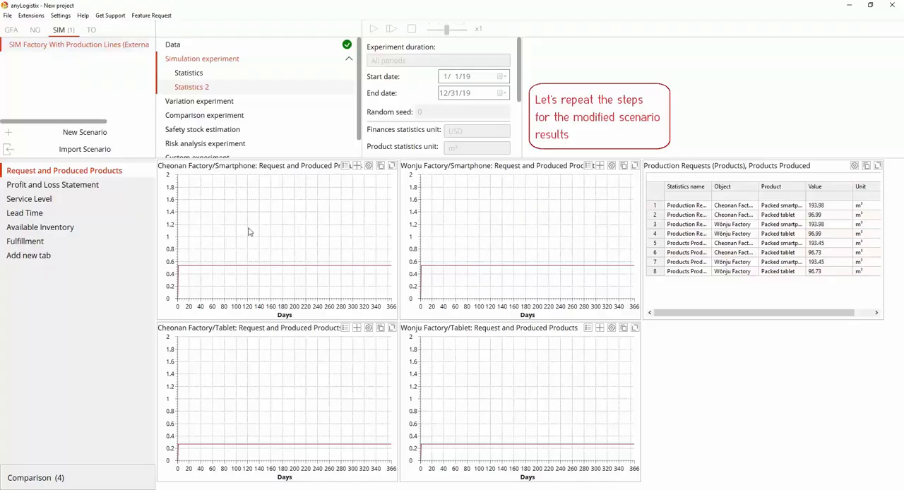
# - Add Statistics 2's Profit and Loss Statement and per-product Service Level charts to Comparison
pyautogui.click(53, 185)
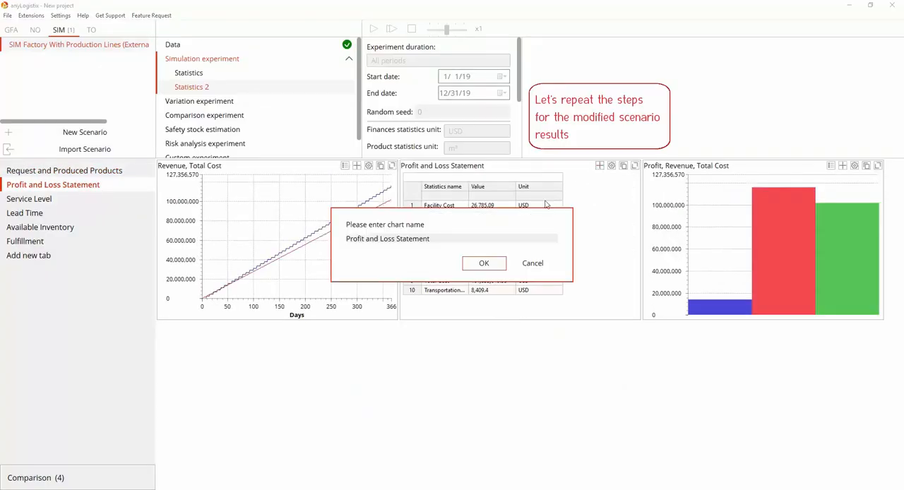
pyautogui.click(484, 263)
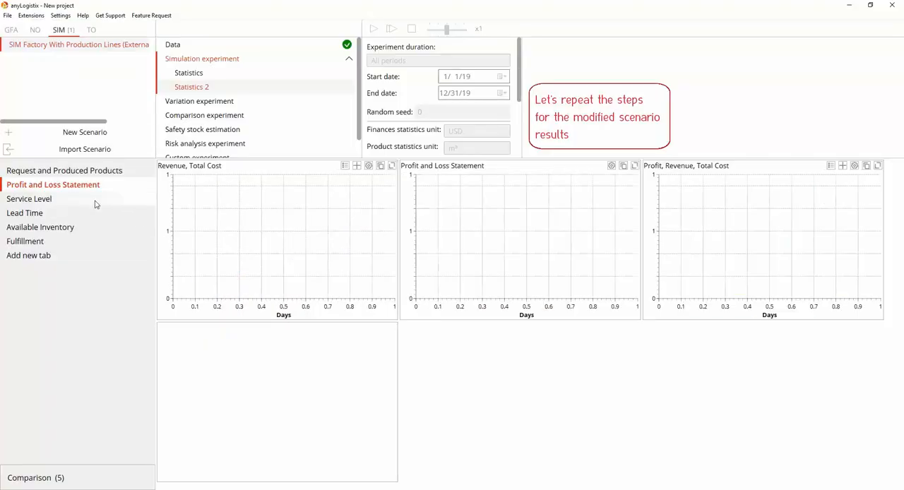
pyautogui.click(29, 198)
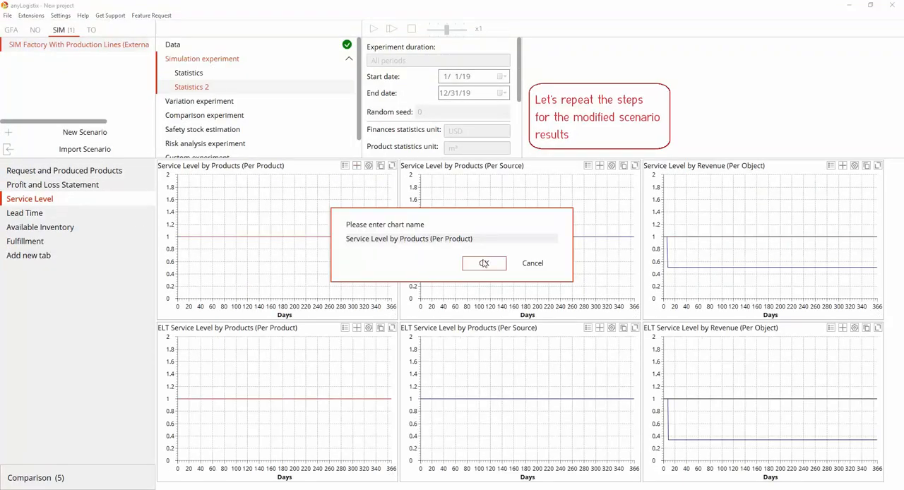